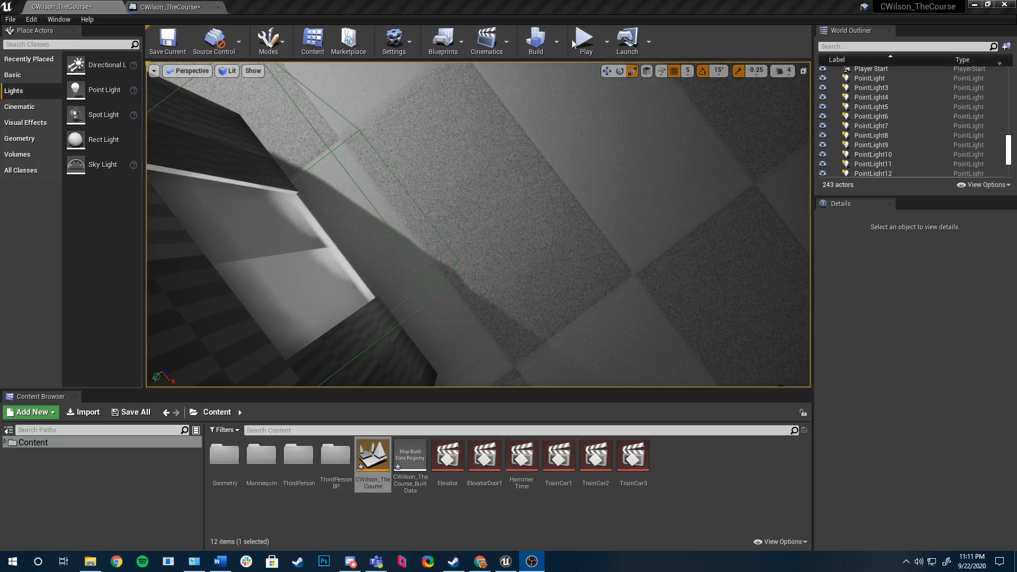
# Play the CWilson_TheCourse level in the editor viewport with the third-person mannequin.
pyautogui.click(582, 37)
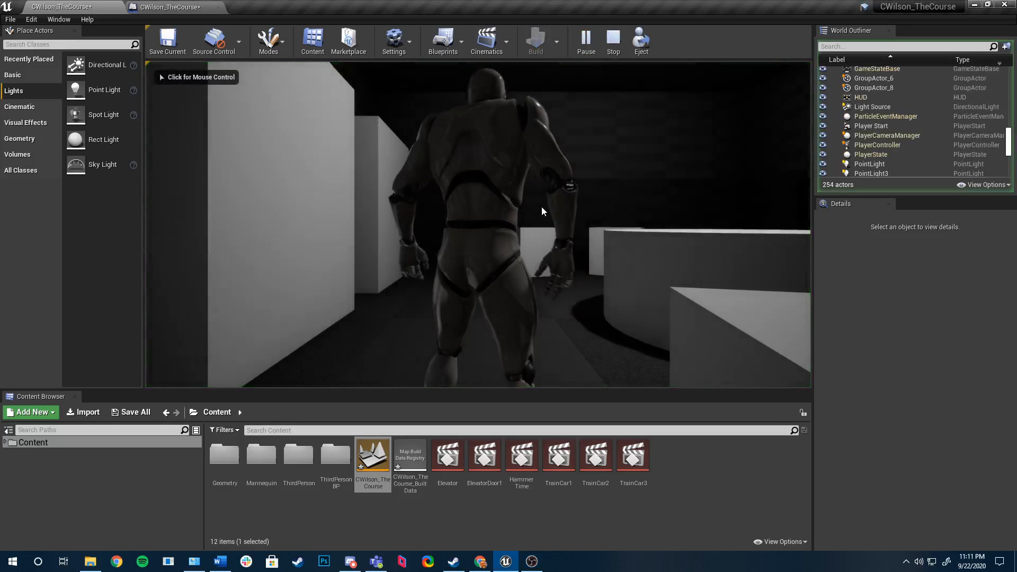